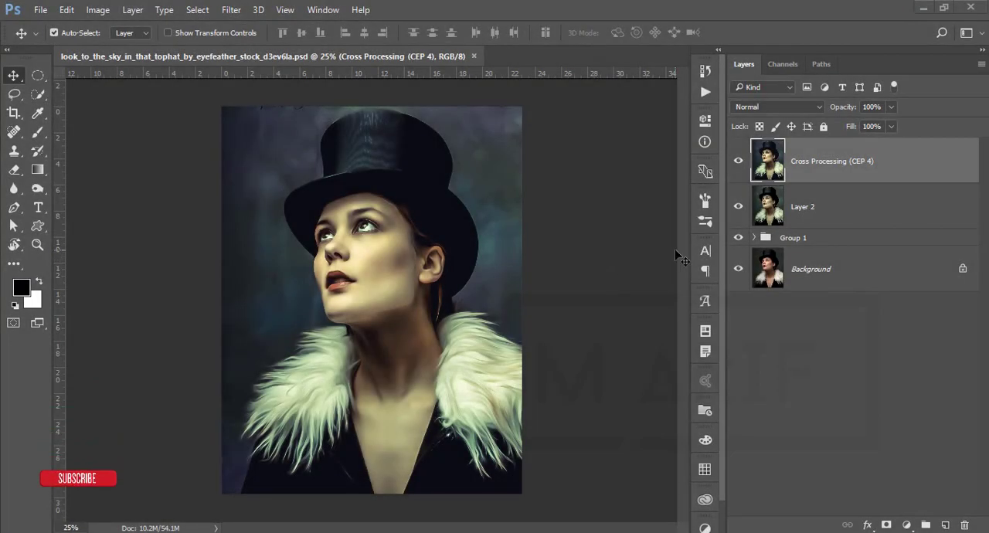
mouse_move(639, 313)
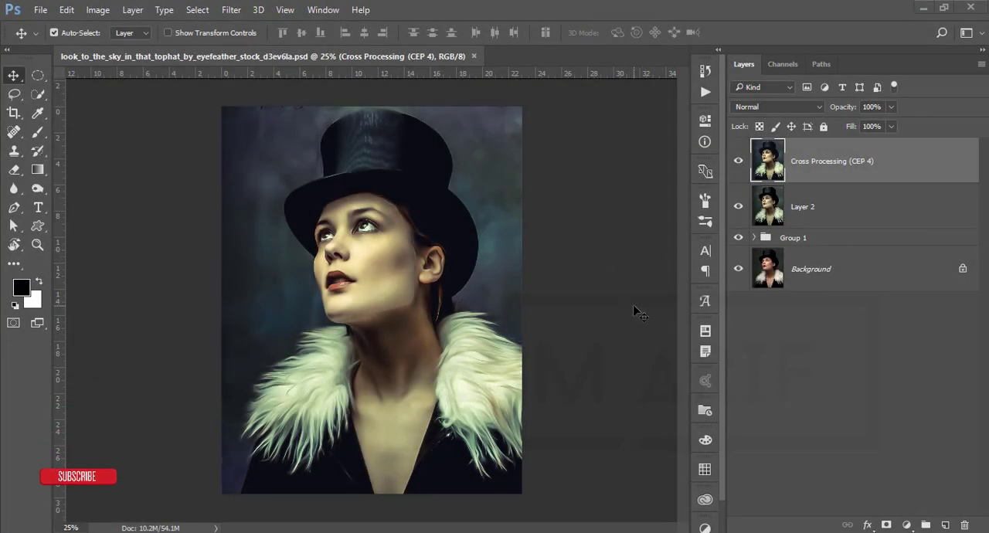
Hide the edit layers and expand Group 1 to view the original photo
click(737, 161)
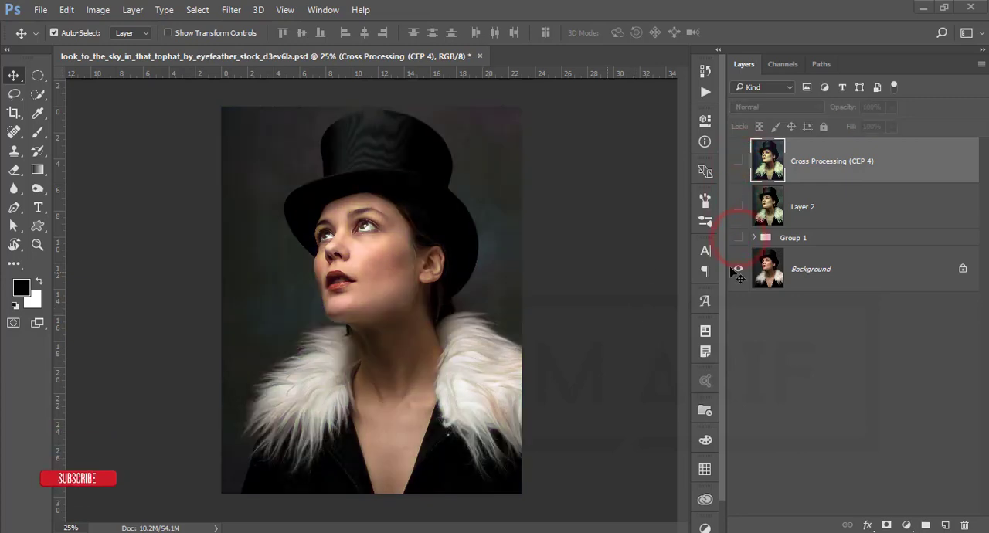
click(754, 237)
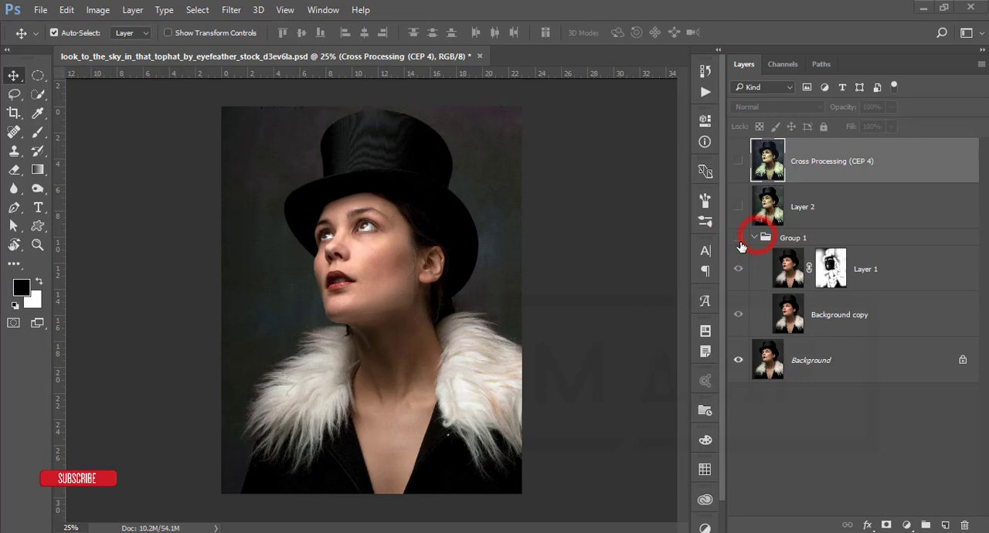
click(737, 238)
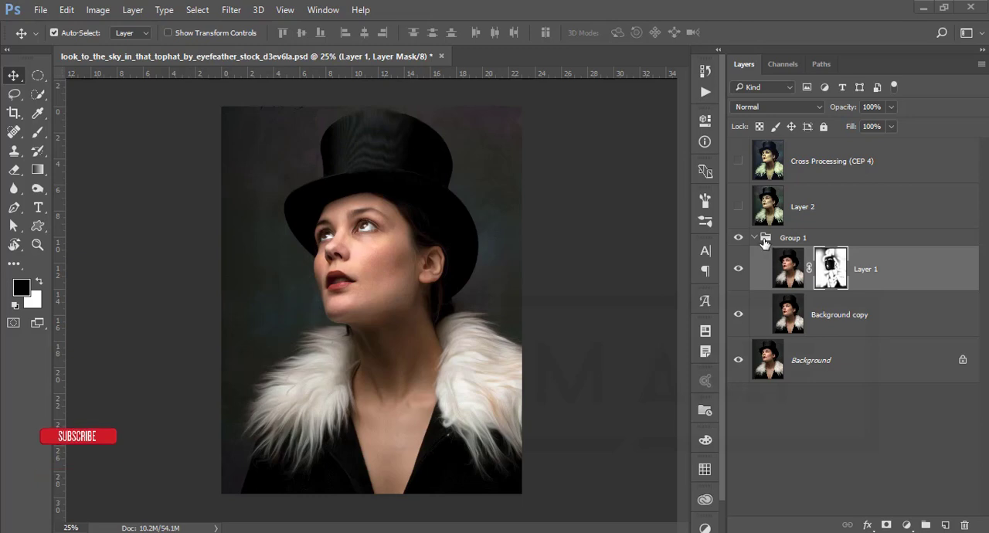
Turn Layer 2's painted version and the Cross Processing grade back on
click(738, 207)
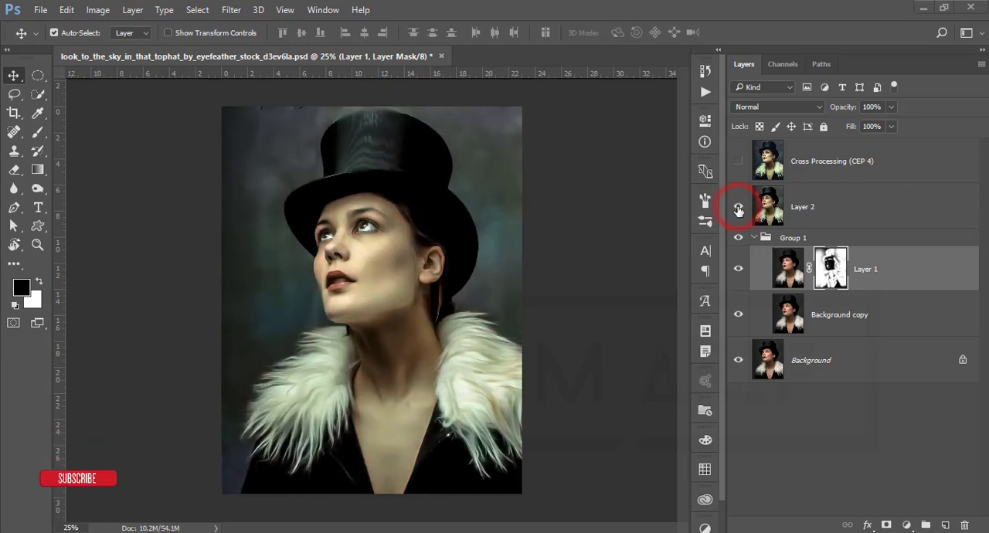
click(738, 206)
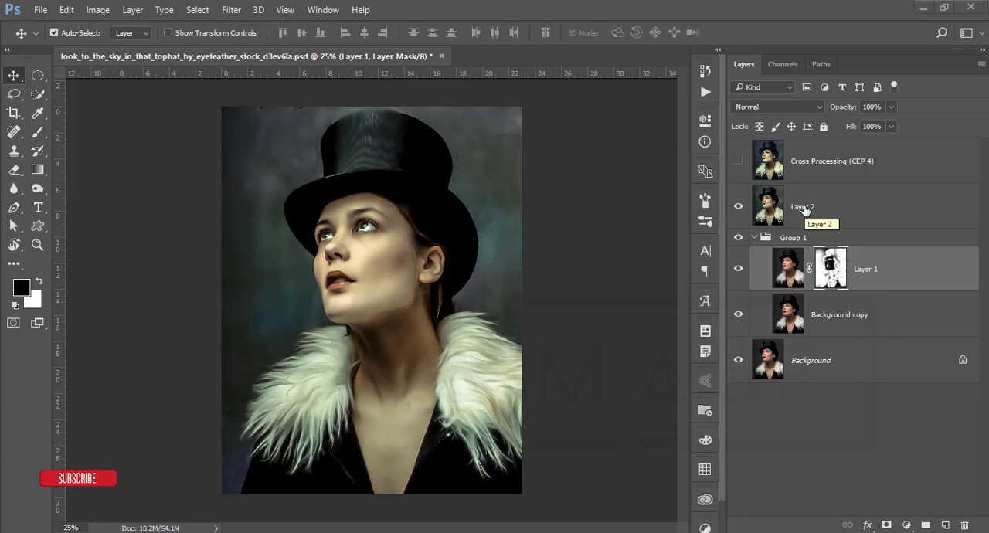
click(737, 160)
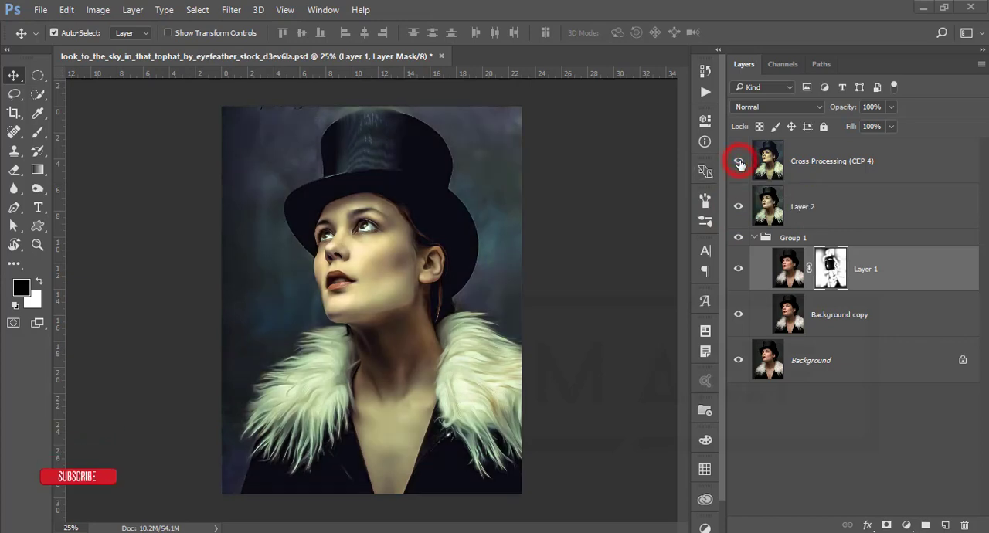
click(832, 160)
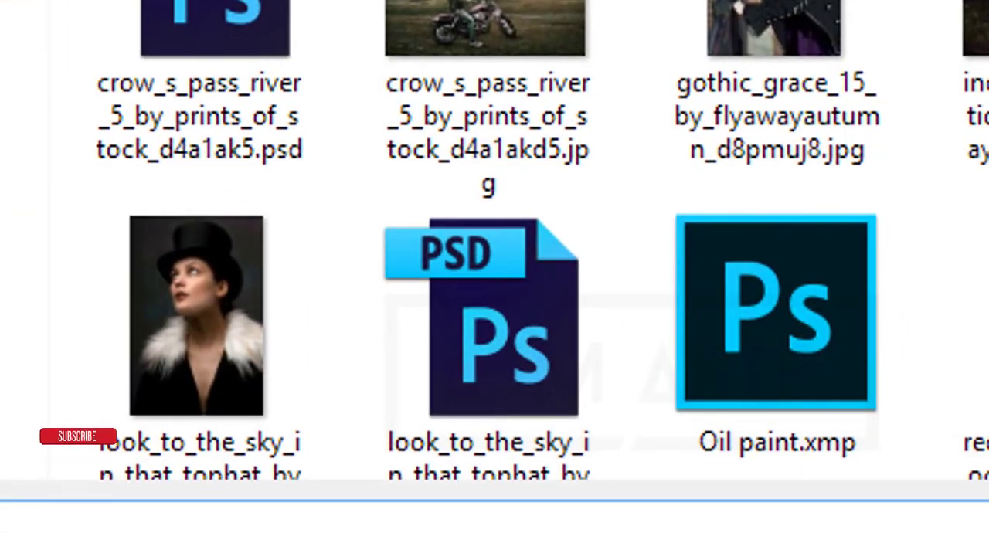
scroll(down, 3)
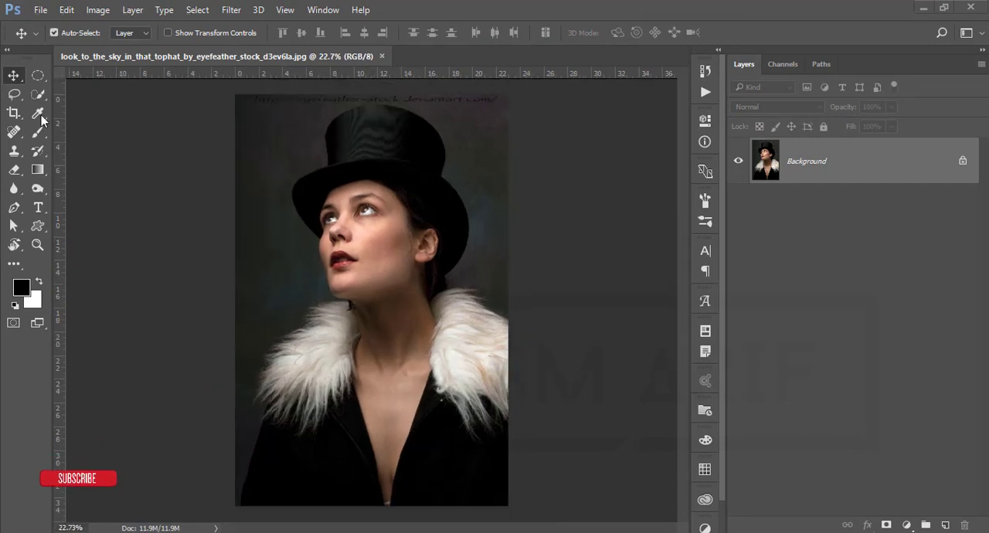
Crop the watermark off the top and duplicate the Background layer with Ctrl+J
click(14, 113)
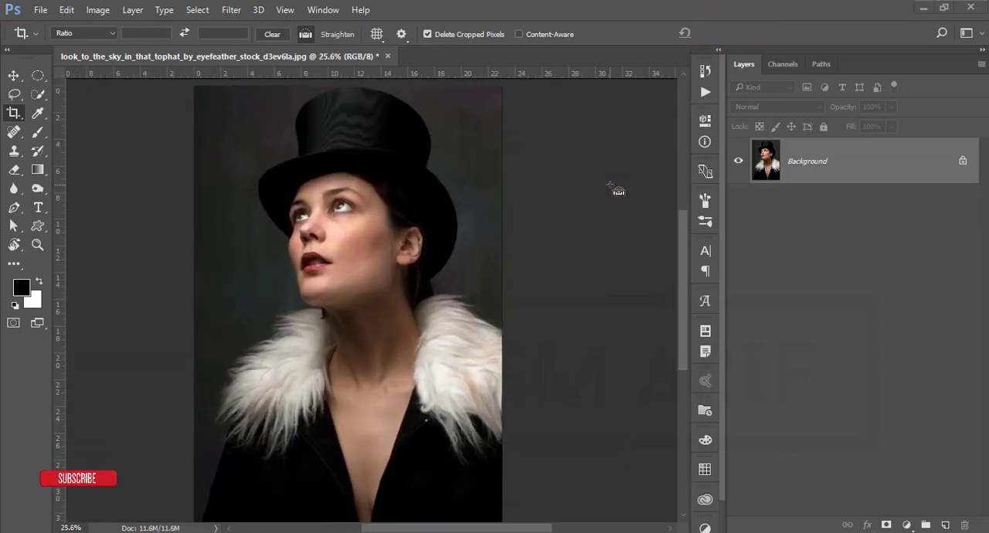
key(ctrl+j)
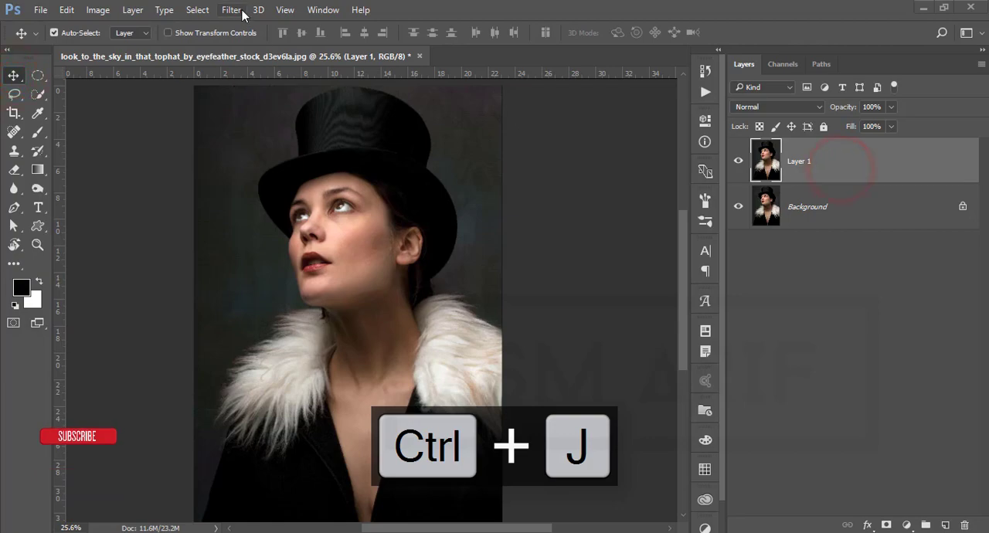
click(231, 9)
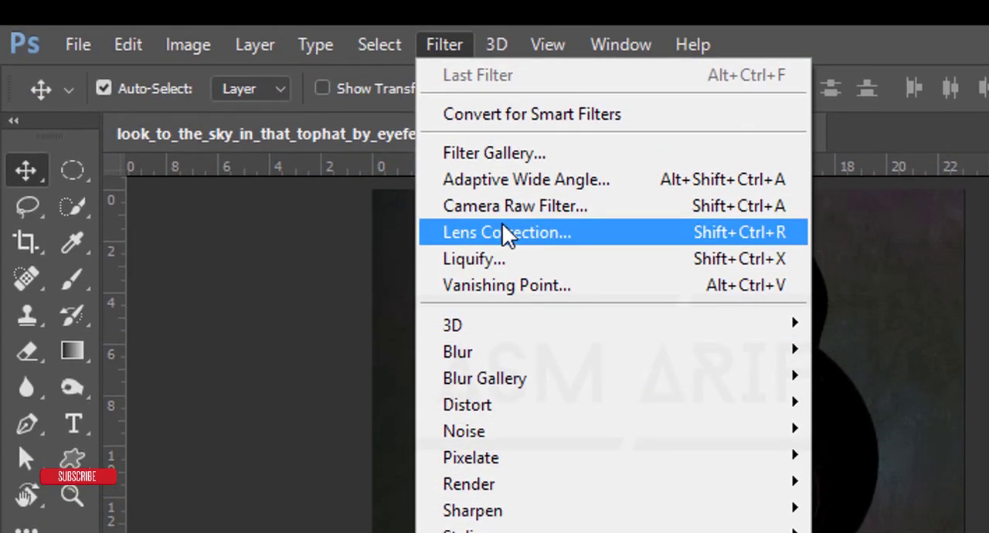
mouse_move(491, 292)
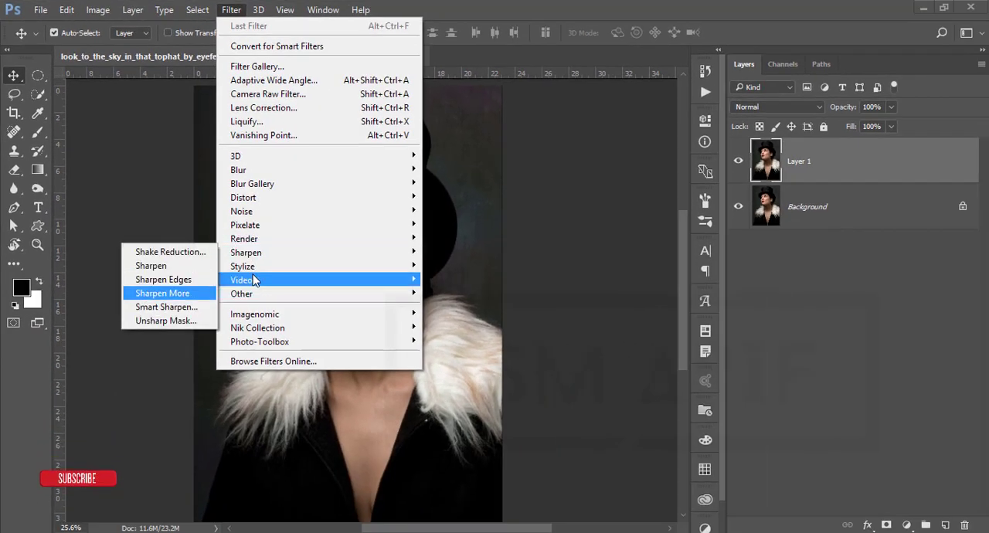
mouse_move(242, 266)
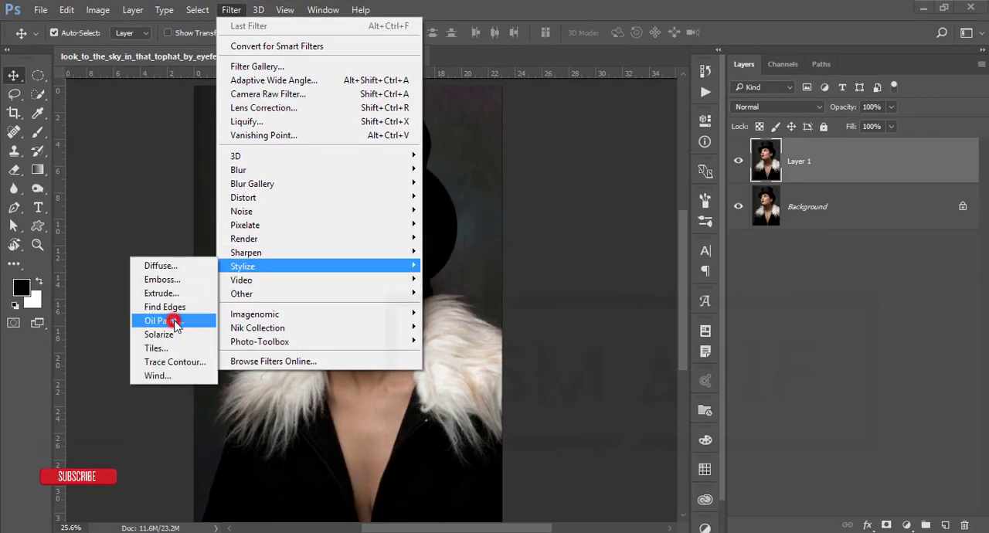
Apply Oil Paint: Stylization 5.6, Cleanliness 10, Scale 3.0, Bristle Detail 4.0
click(158, 320)
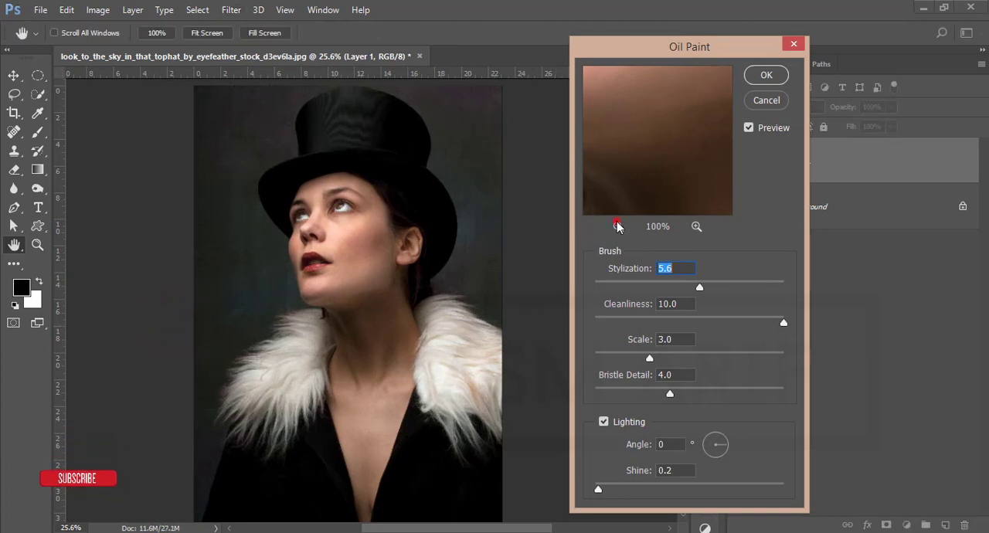
click(618, 227)
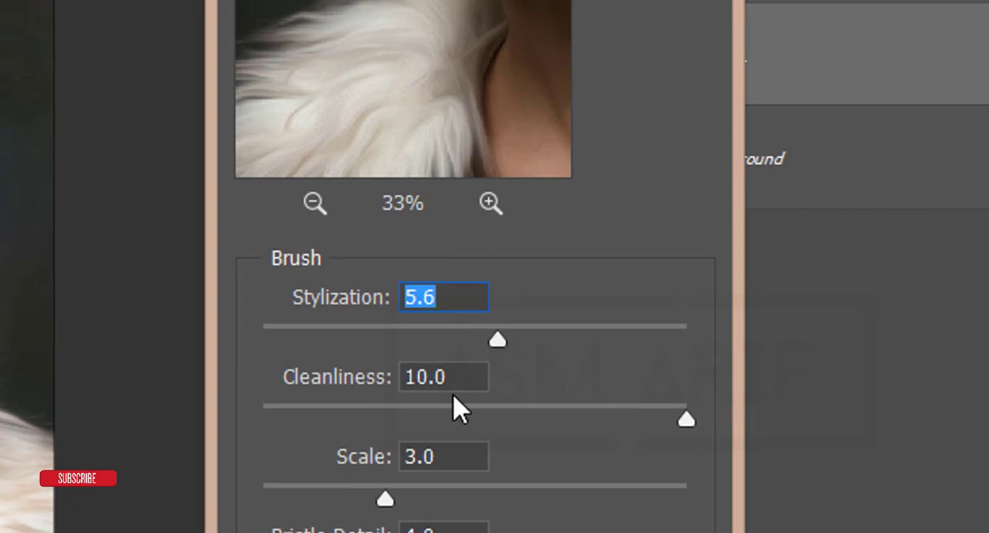
click(443, 376)
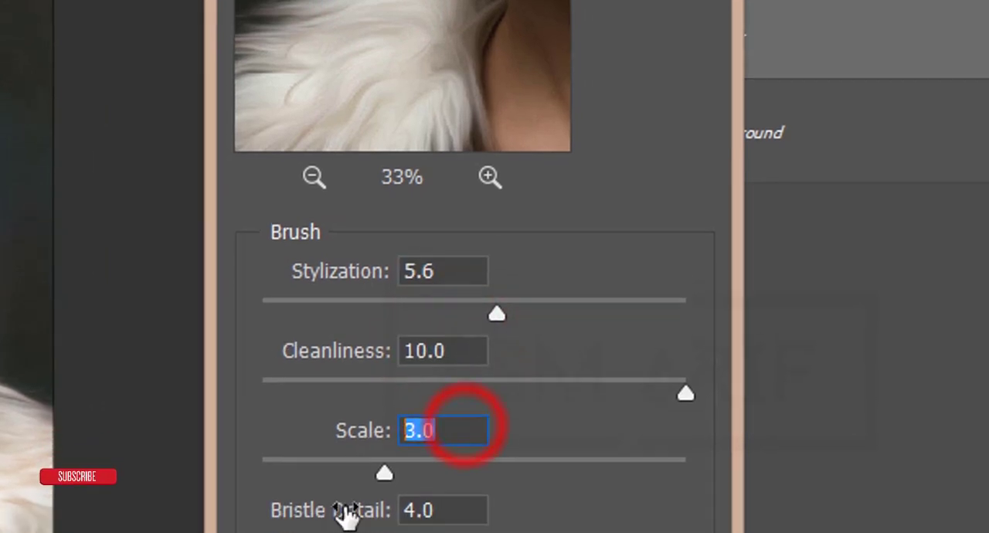
scroll(down, 3)
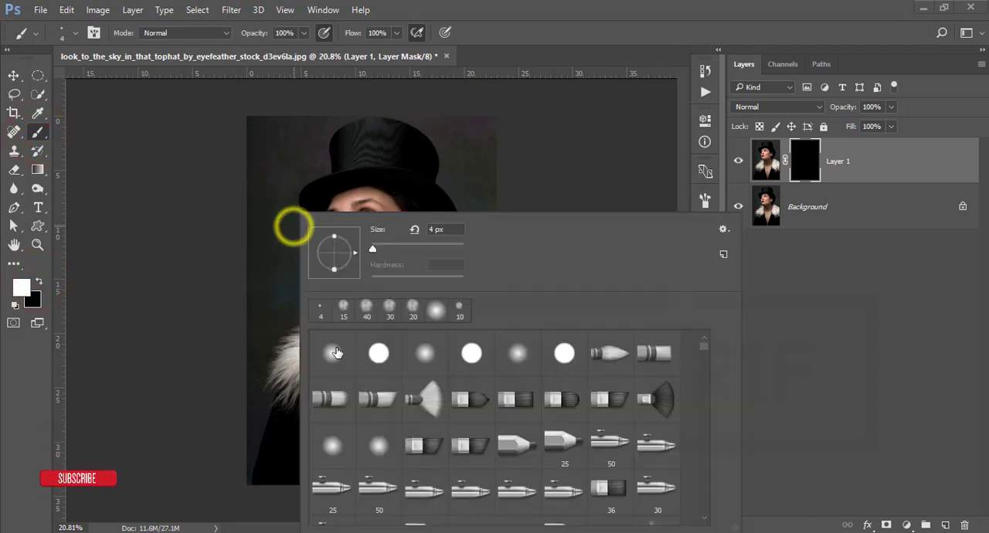
Paint the Layer 1 mask with a soft round brush over the eyebrows, eyes and lips
click(332, 353)
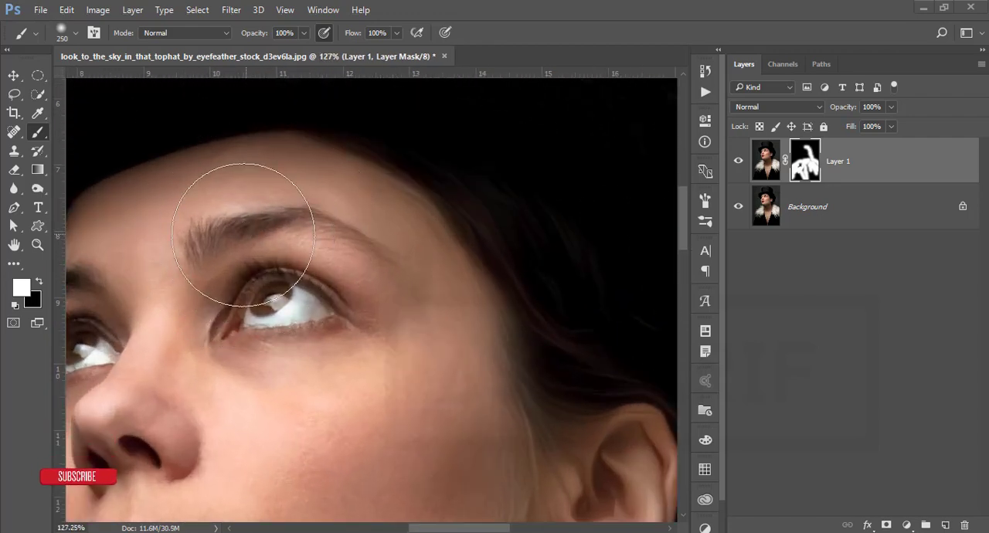
click(197, 254)
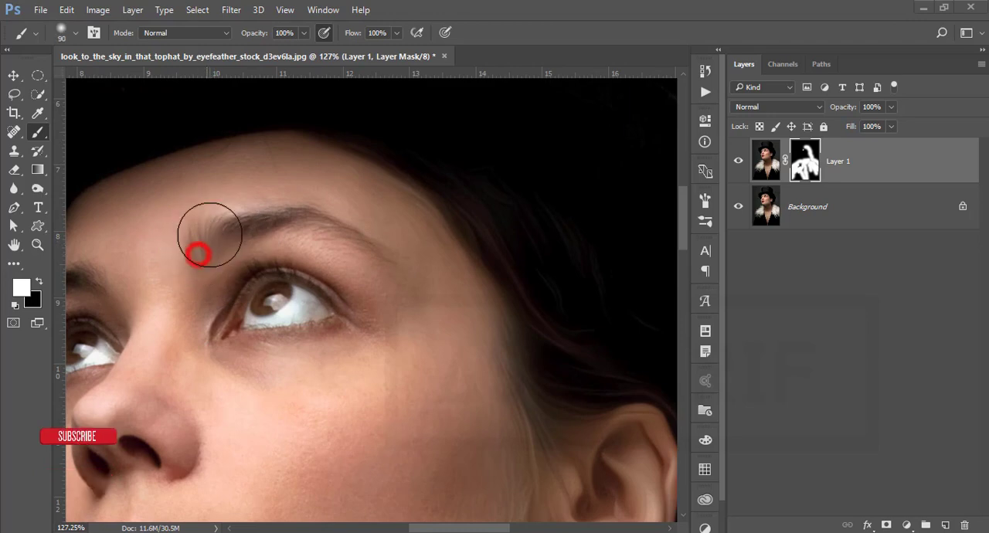
drag(197, 255, 378, 255)
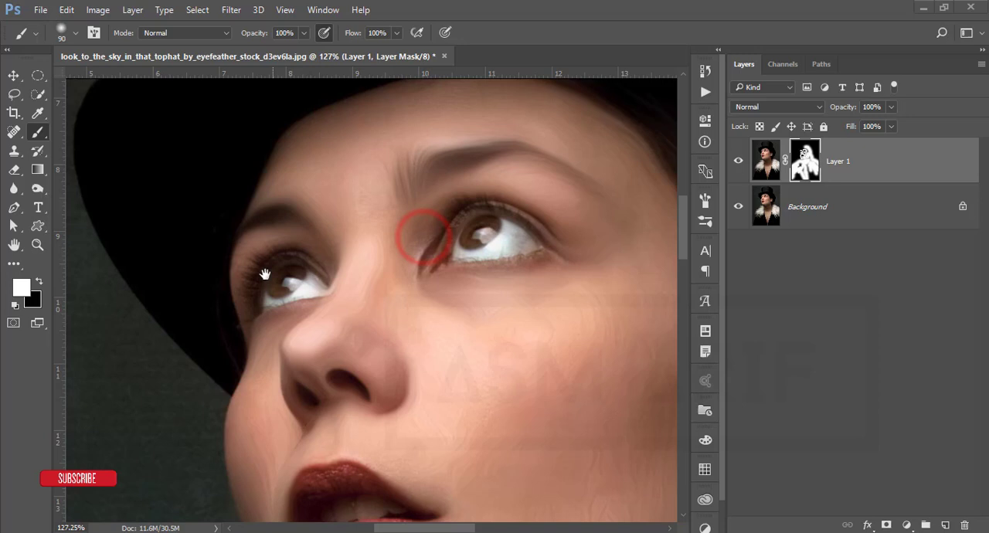
mouse_move(228, 263)
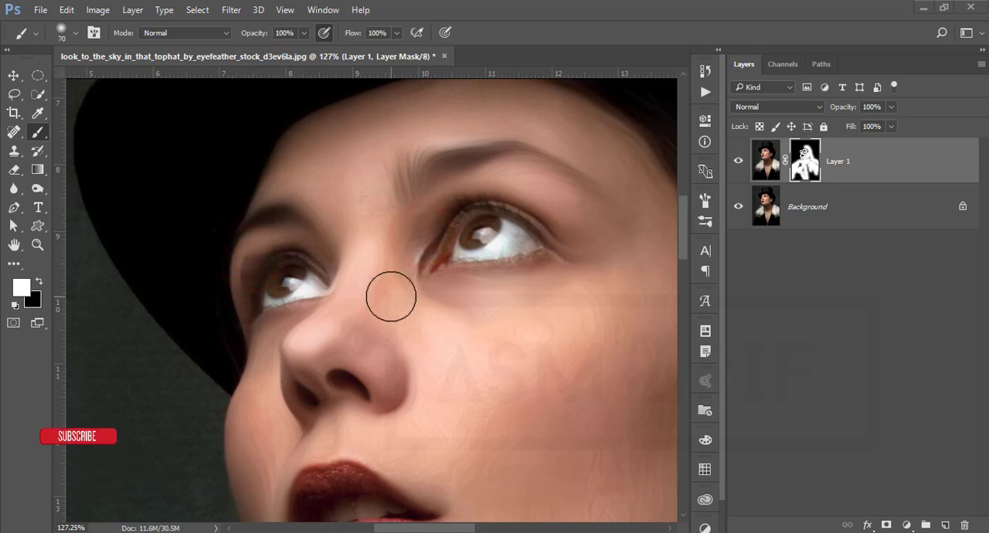
key(ctrl+z)
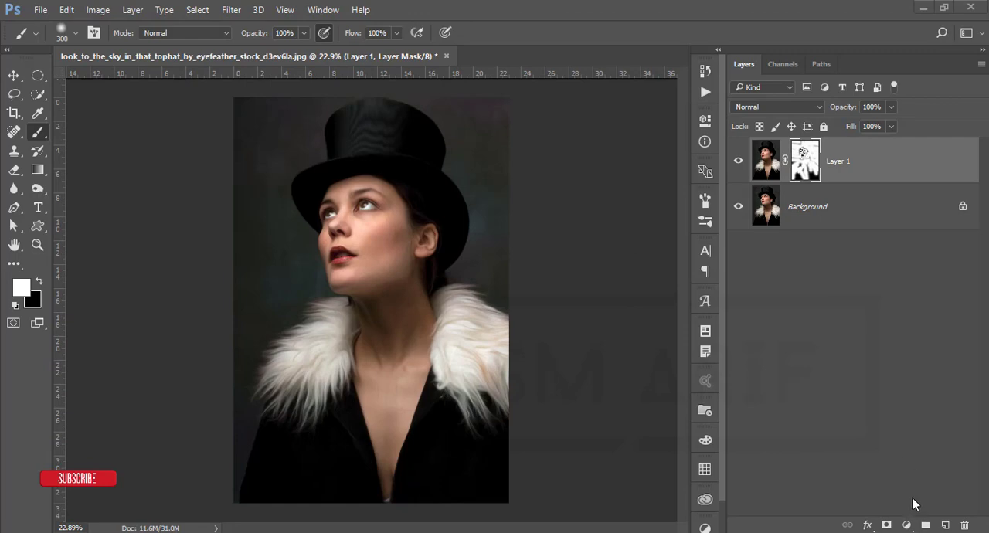
mouse_move(921, 507)
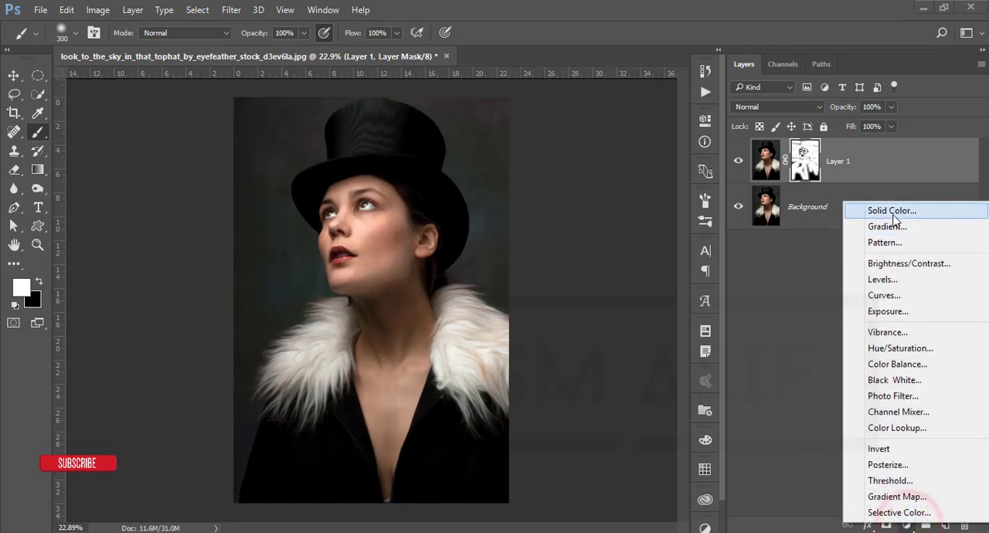
Add a Soft Light Solid Color fill in muted teal #566f73
click(891, 210)
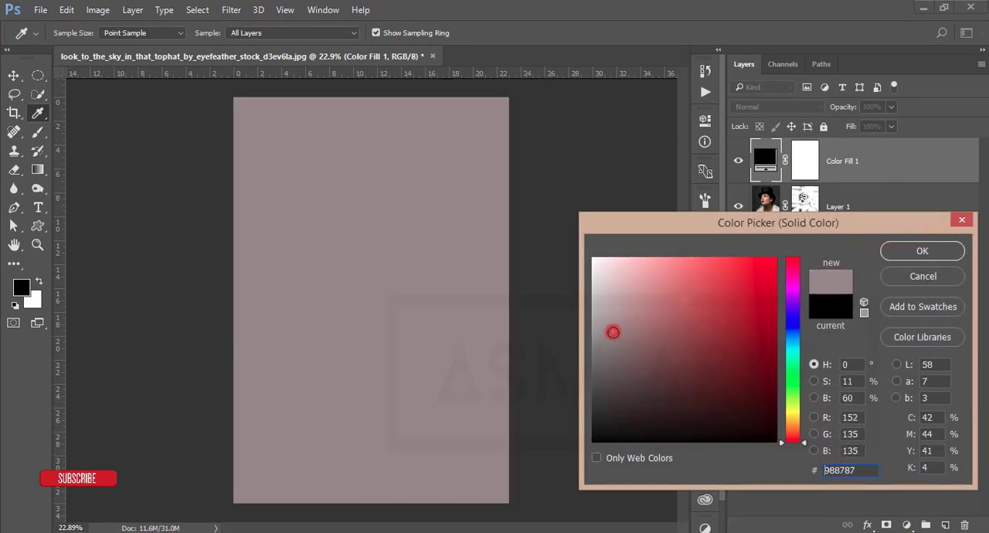
click(776, 106)
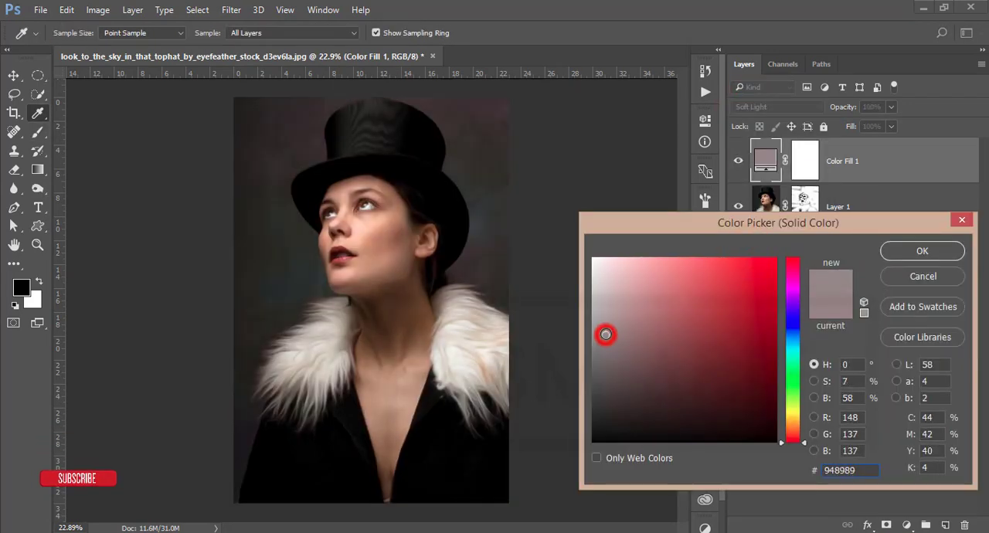
click(619, 335)
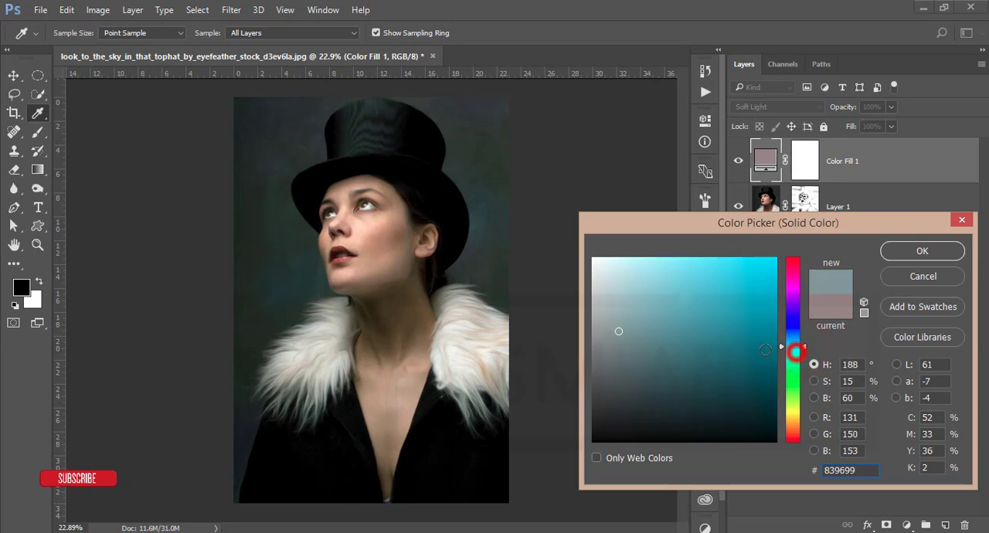
click(638, 359)
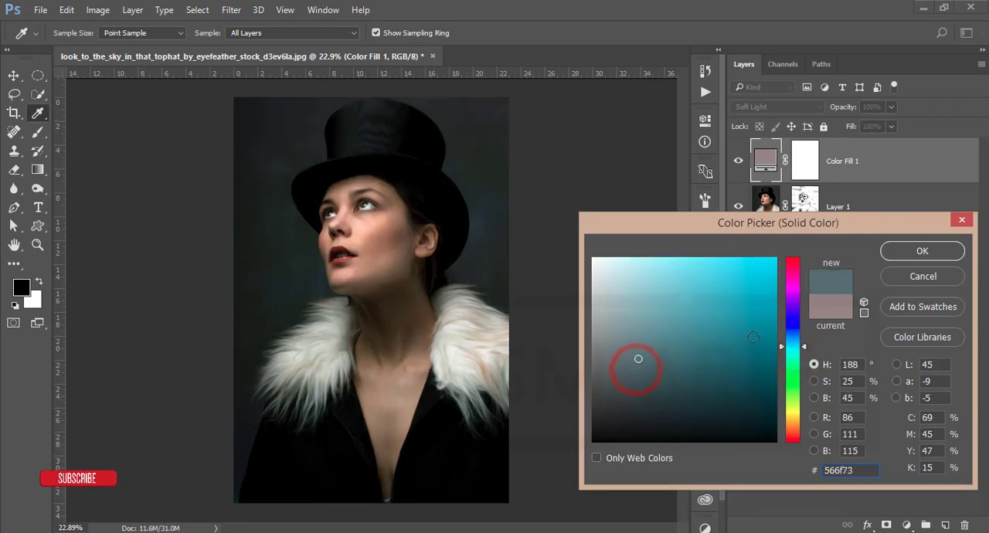
click(921, 250)
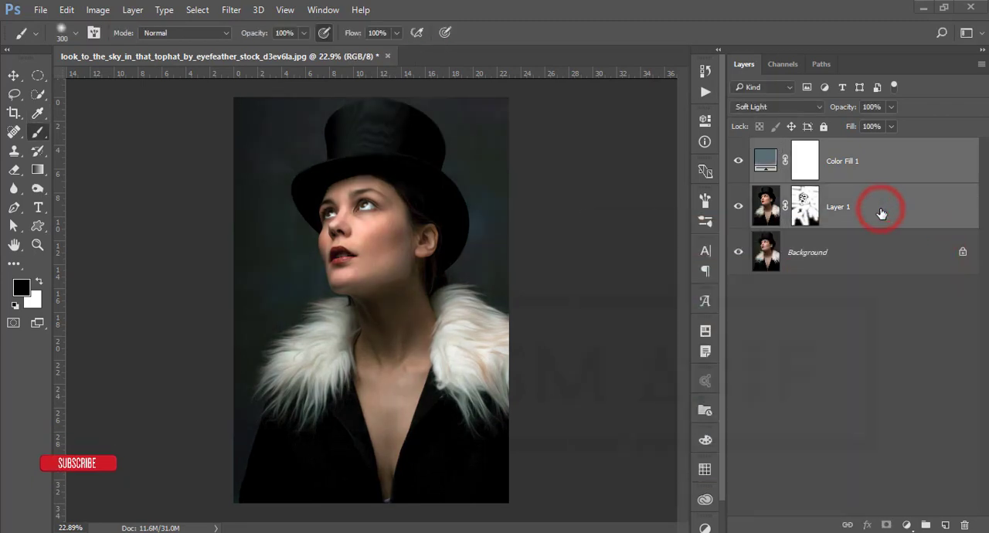
Group the layers, then give a merged copy Camera Raw Shadows +43, Blacks -19, Clarity +83
key(ctrl+g)
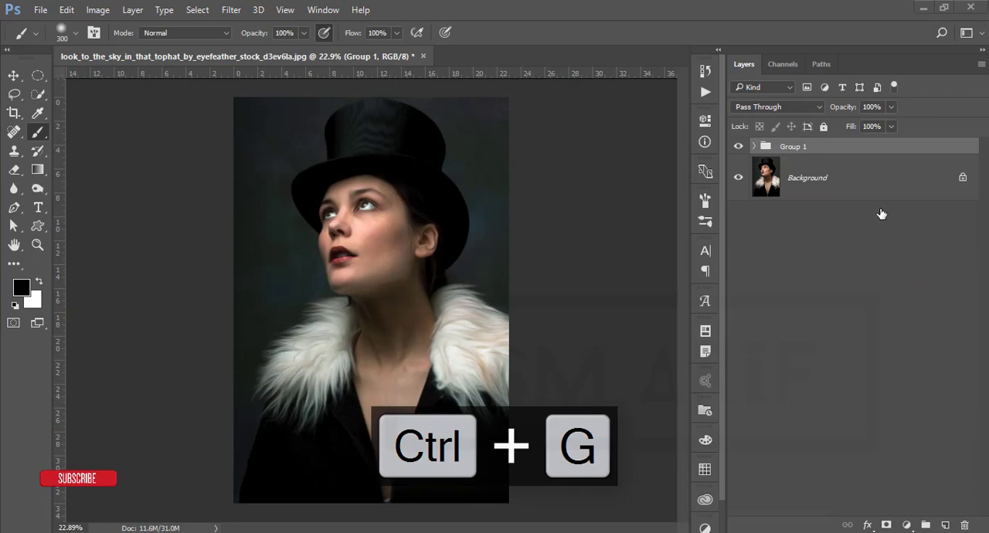
click(366, 15)
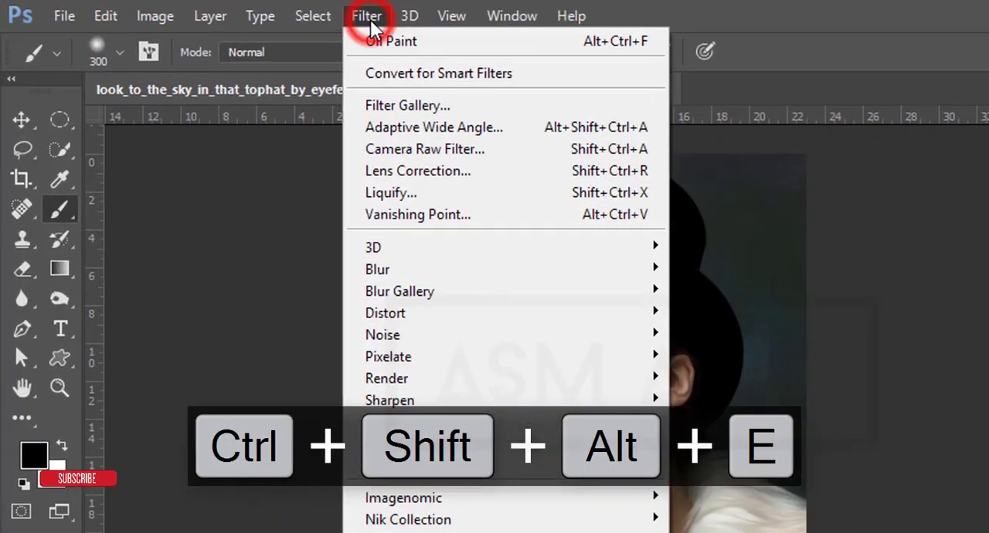
click(366, 16)
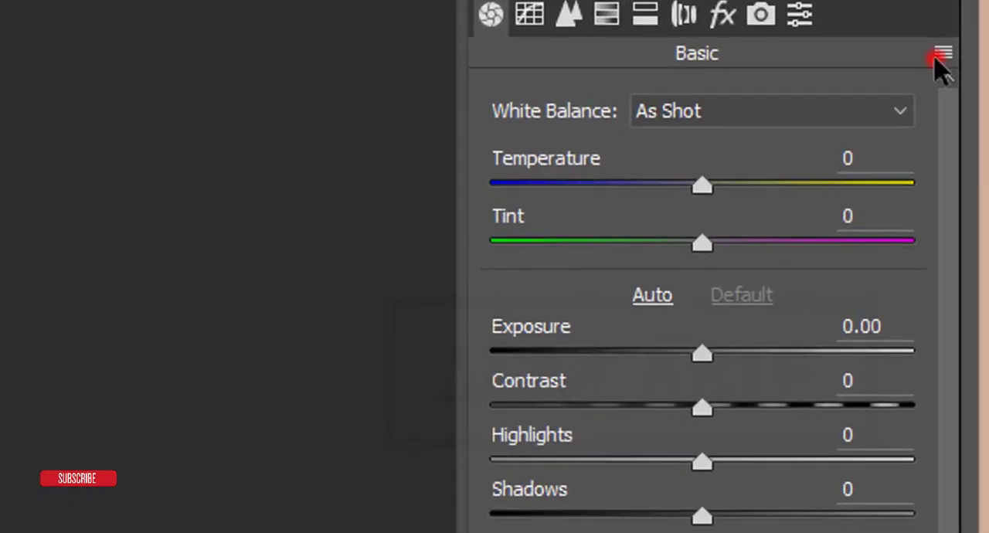
click(942, 52)
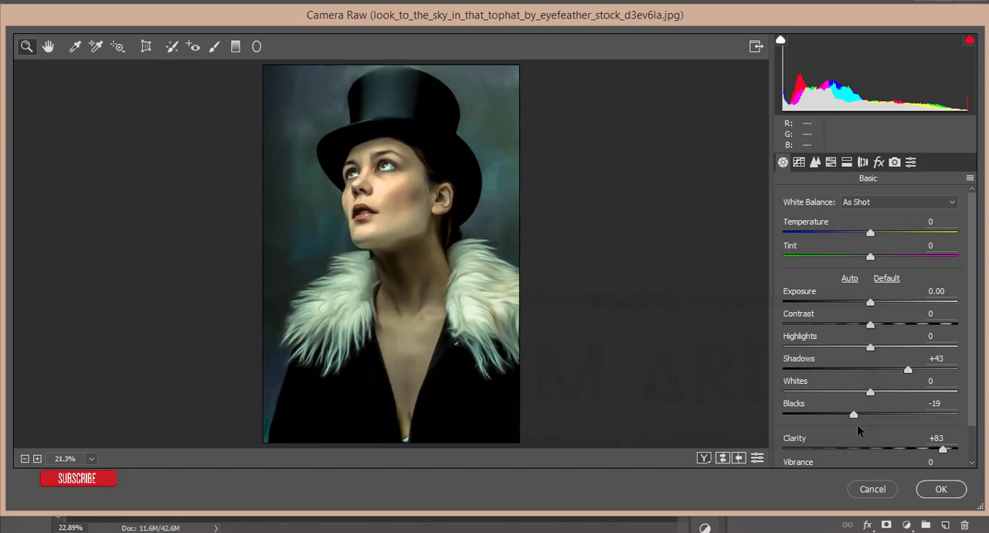
click(386, 193)
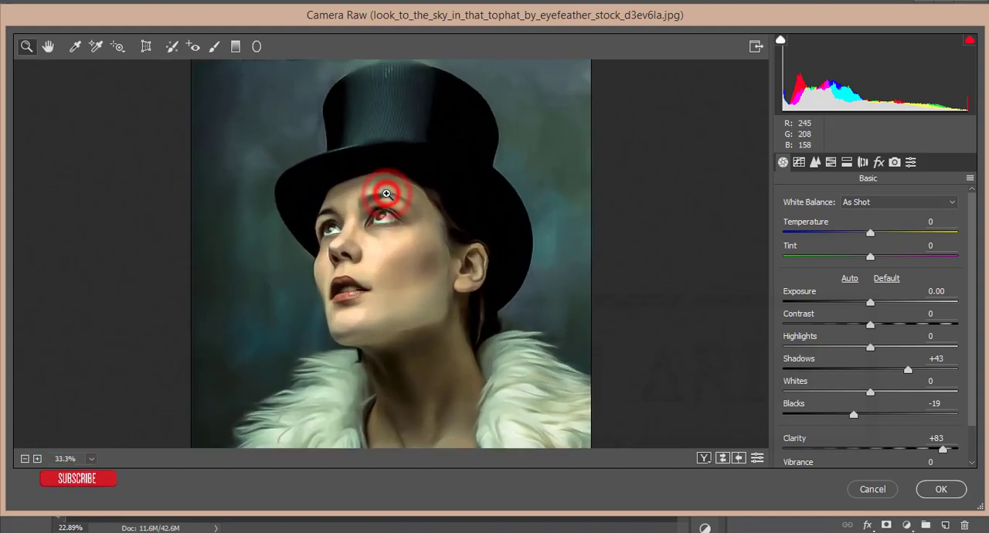
click(940, 489)
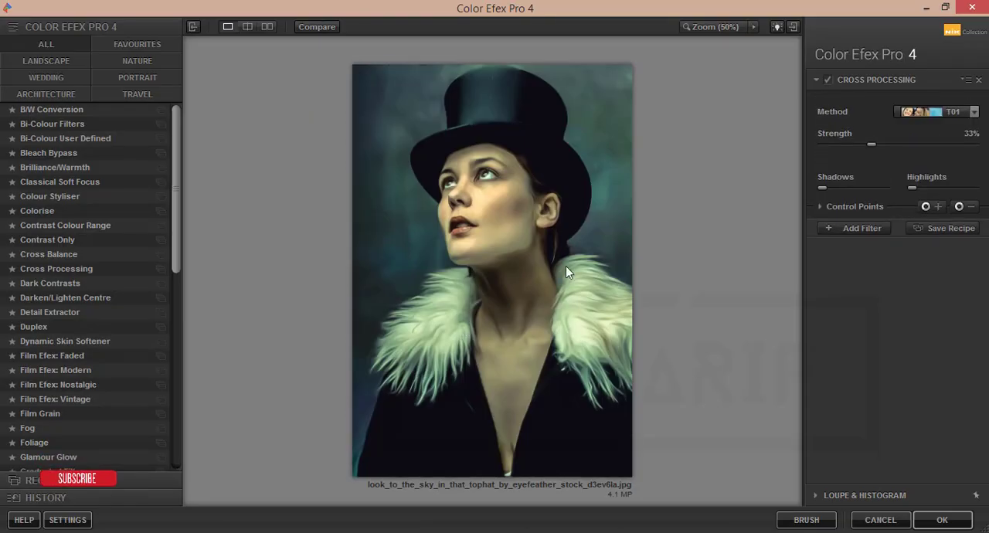
mouse_move(66, 288)
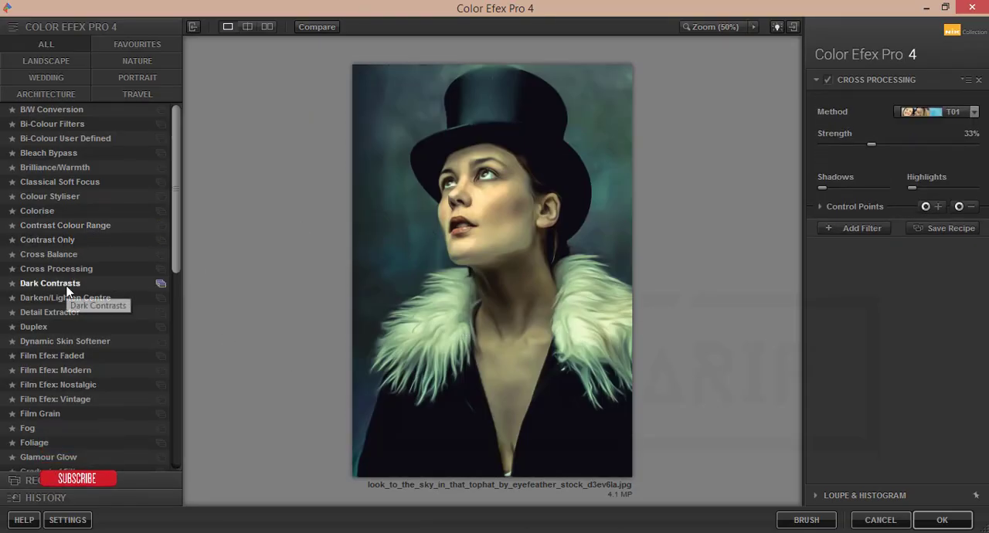
Try Cross Processing methods G05 and C01, then apply C04 at 33%
click(56, 268)
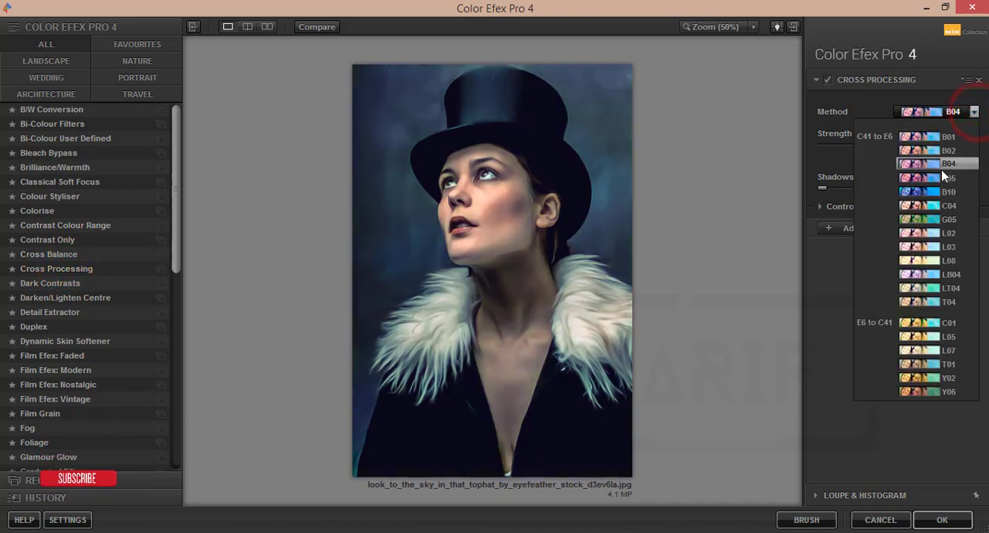
click(927, 218)
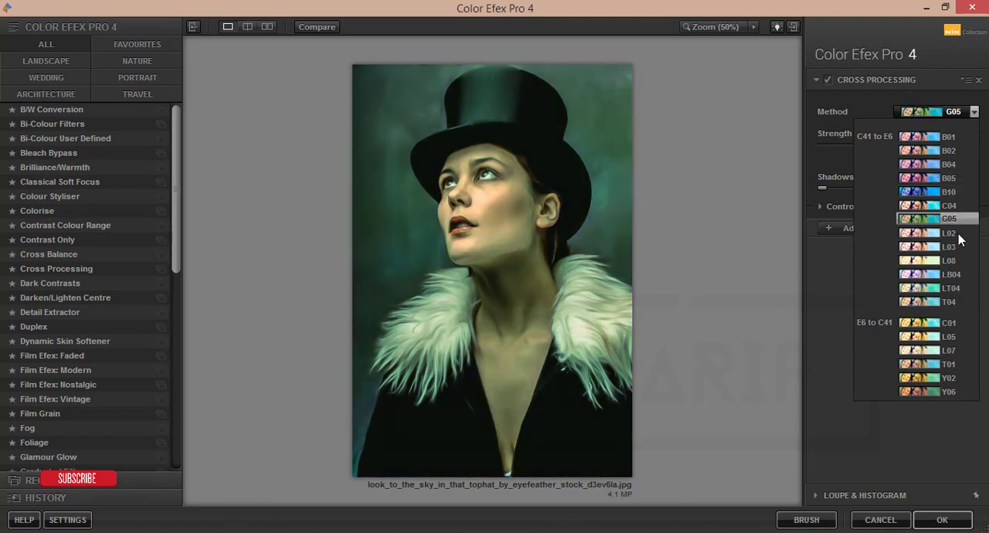
click(927, 322)
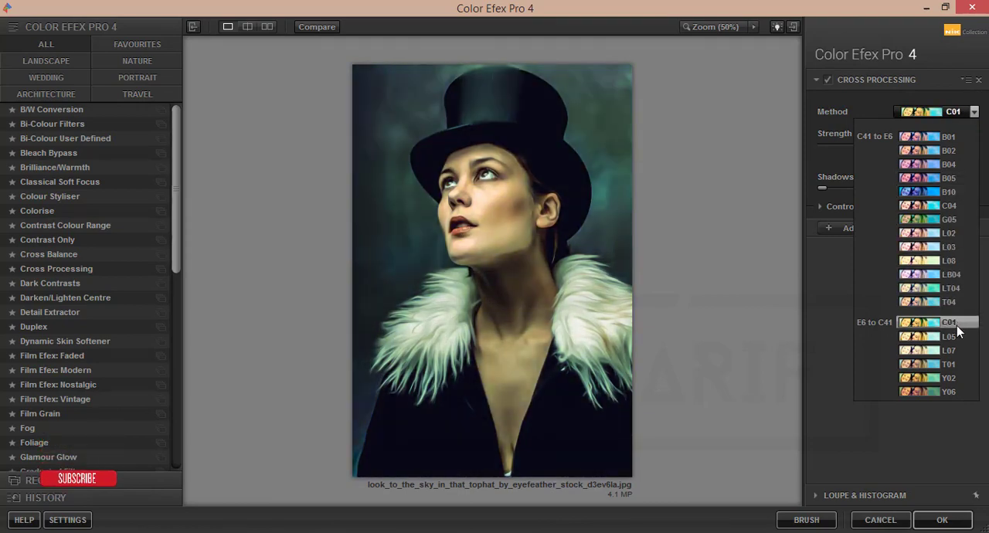
click(927, 273)
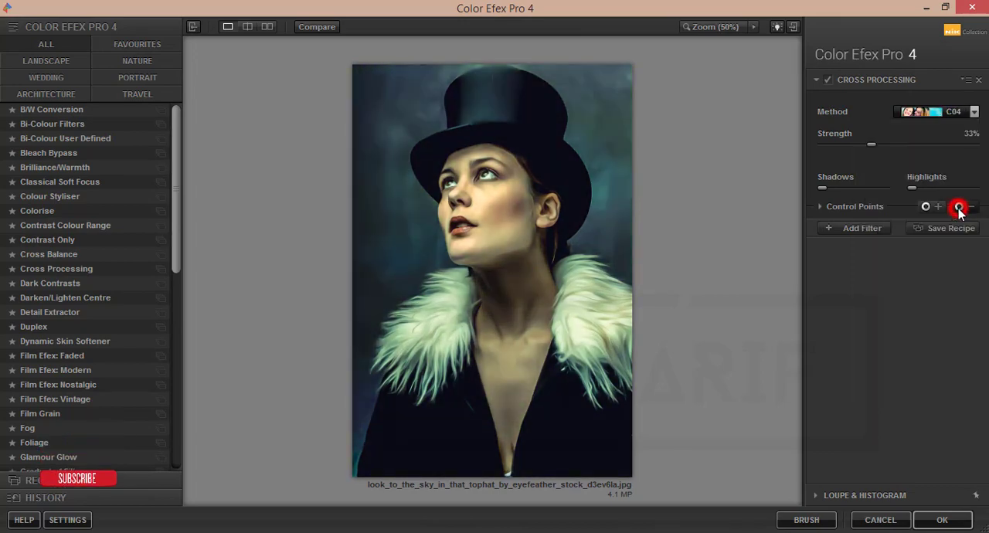
click(942, 519)
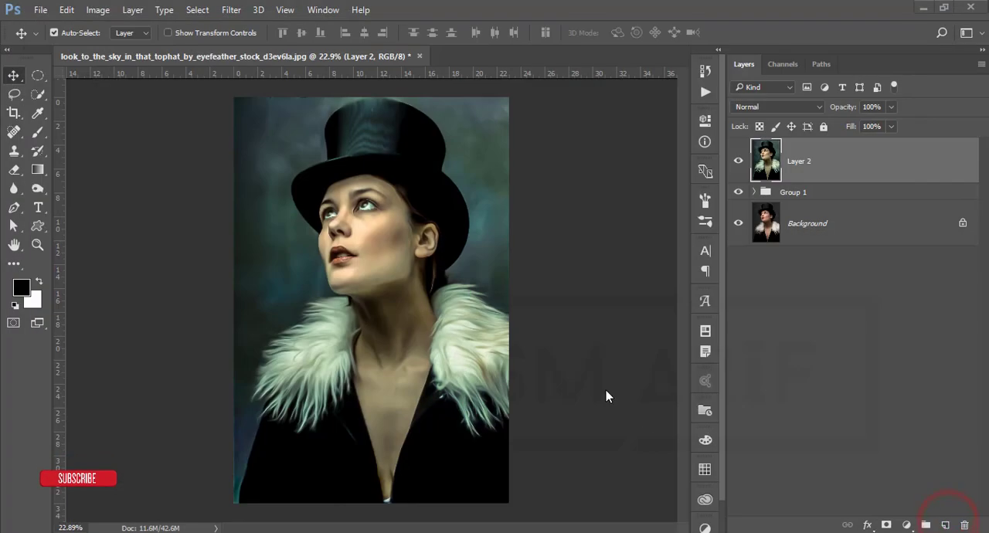